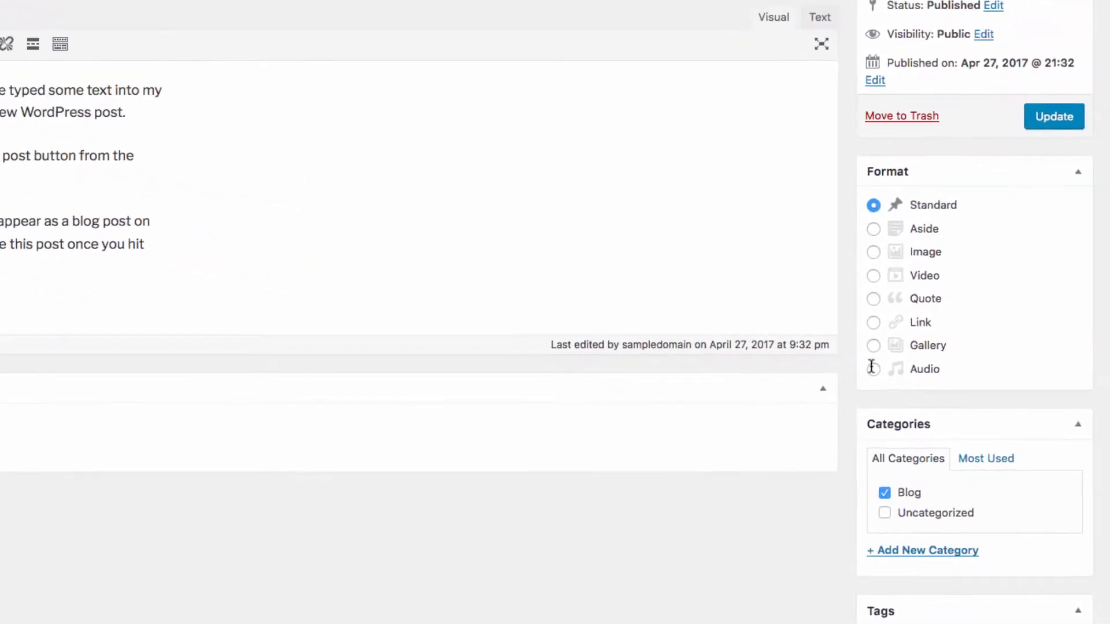
Scroll through the live site's sample Image, Quote, Aside and Video format posts.
{"action": "scroll", "scroll_direction": "down", "scroll_amount": 3}
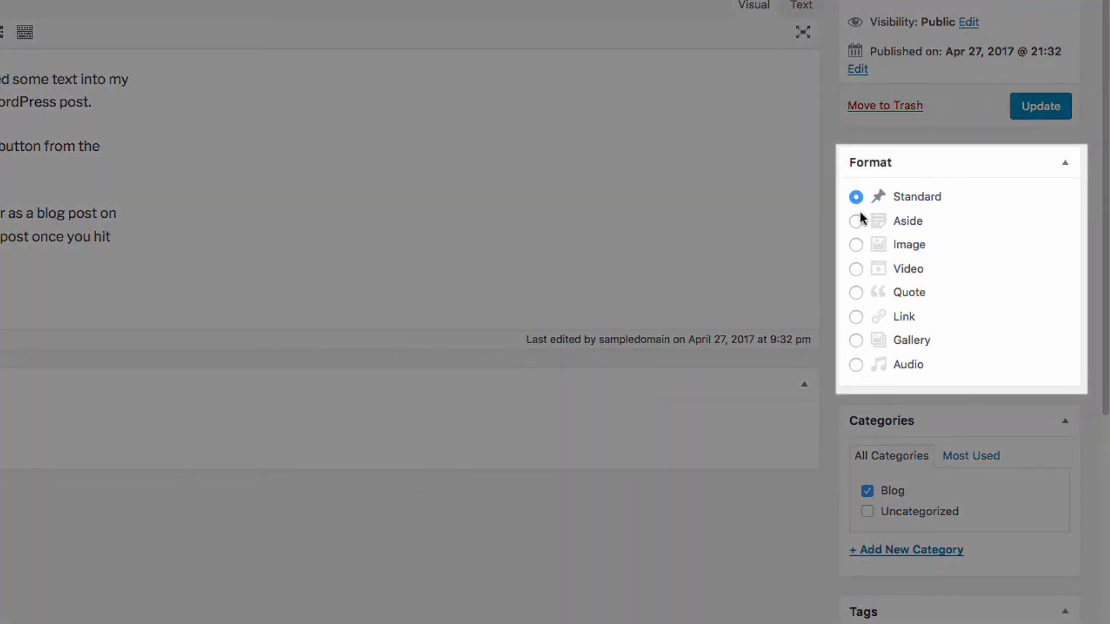
{"action": "mouse_move", "coordinate": [1037, 343]}
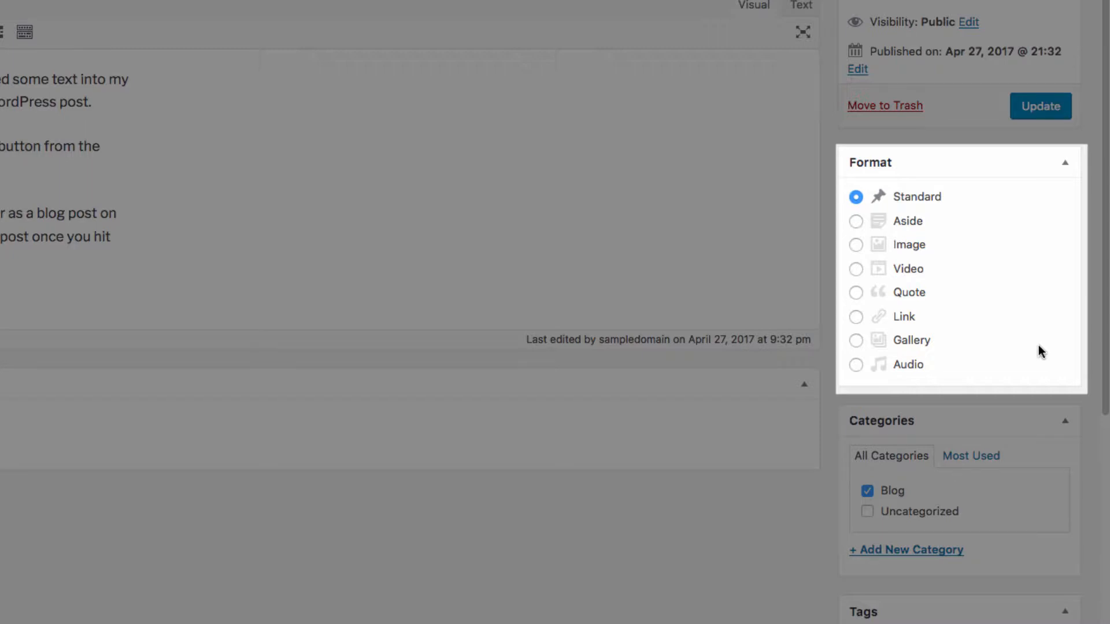
{"action": "mouse_move", "coordinate": [952, 198]}
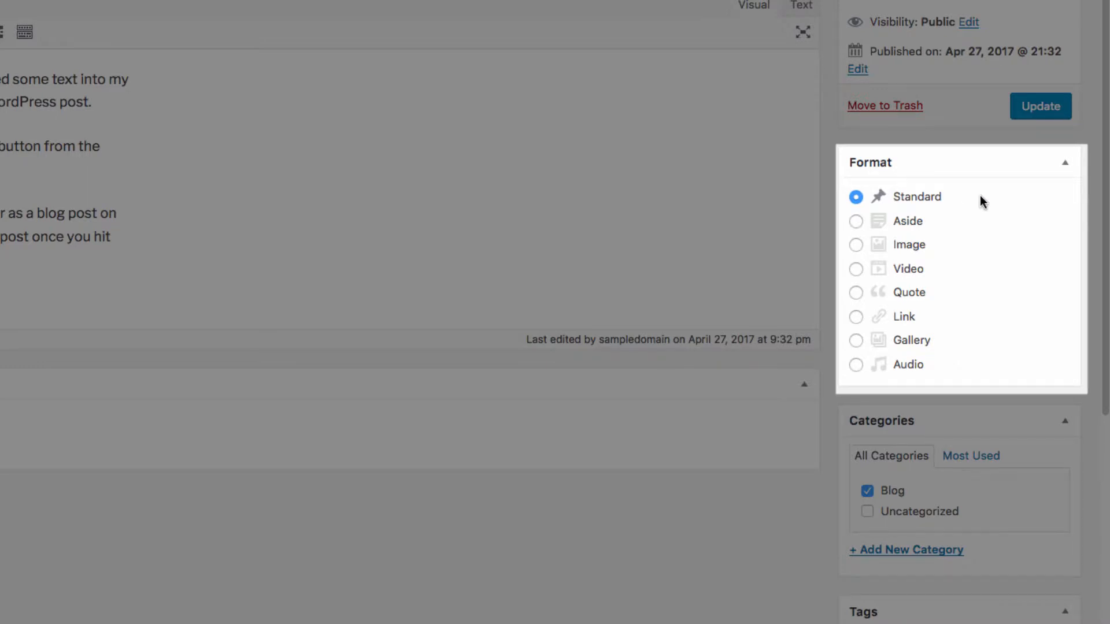
{"action": "mouse_move", "coordinate": [987, 203]}
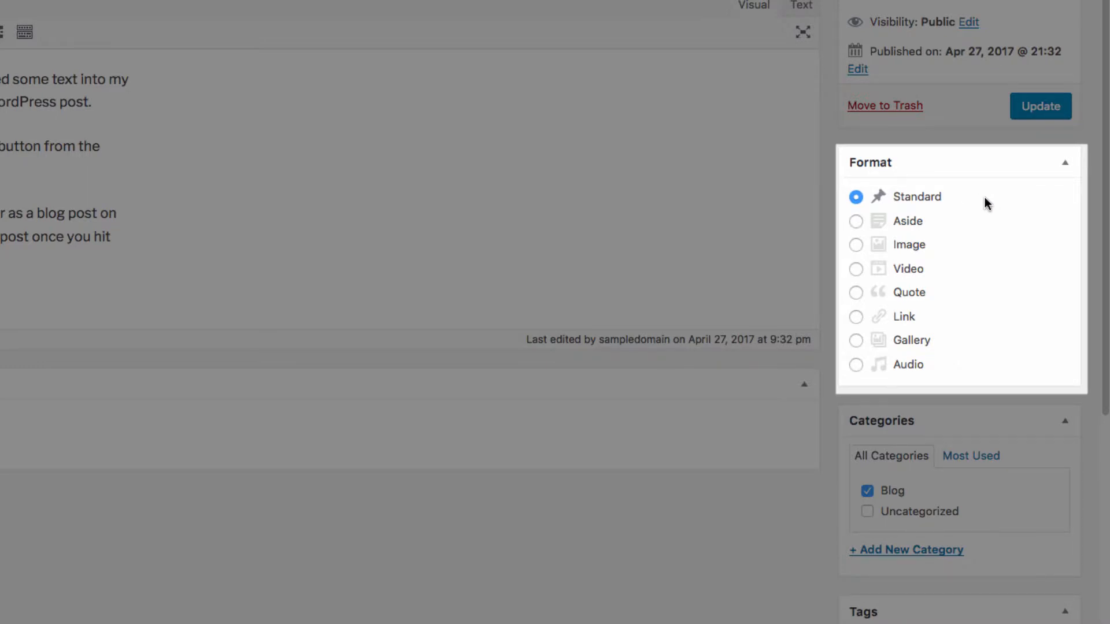
{"action": "mouse_move", "coordinate": [954, 227]}
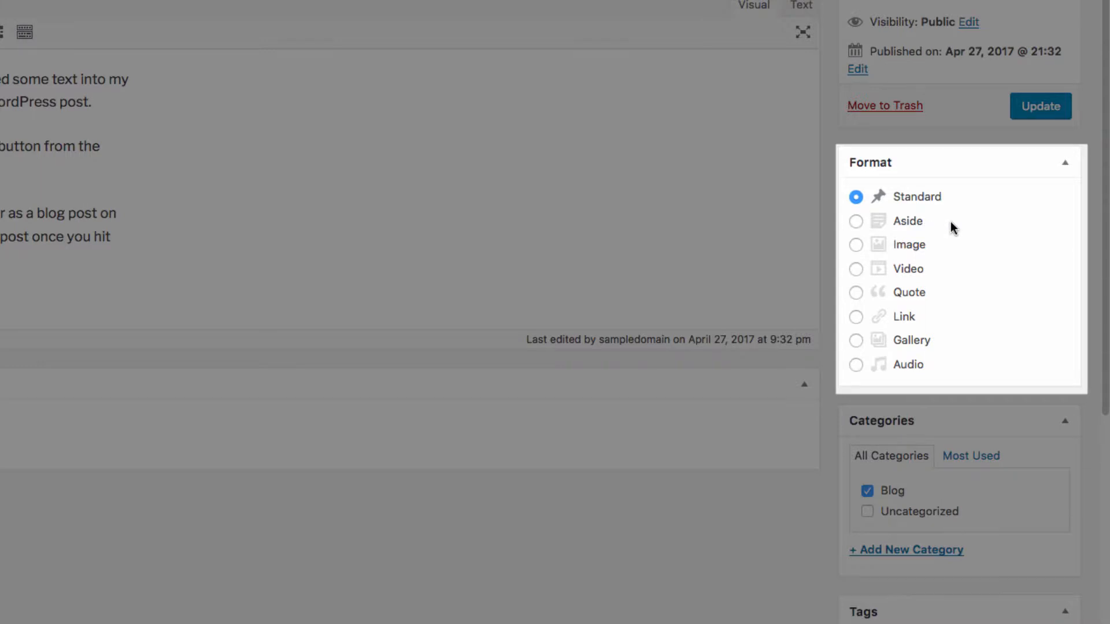
{"action": "mouse_move", "coordinate": [953, 225]}
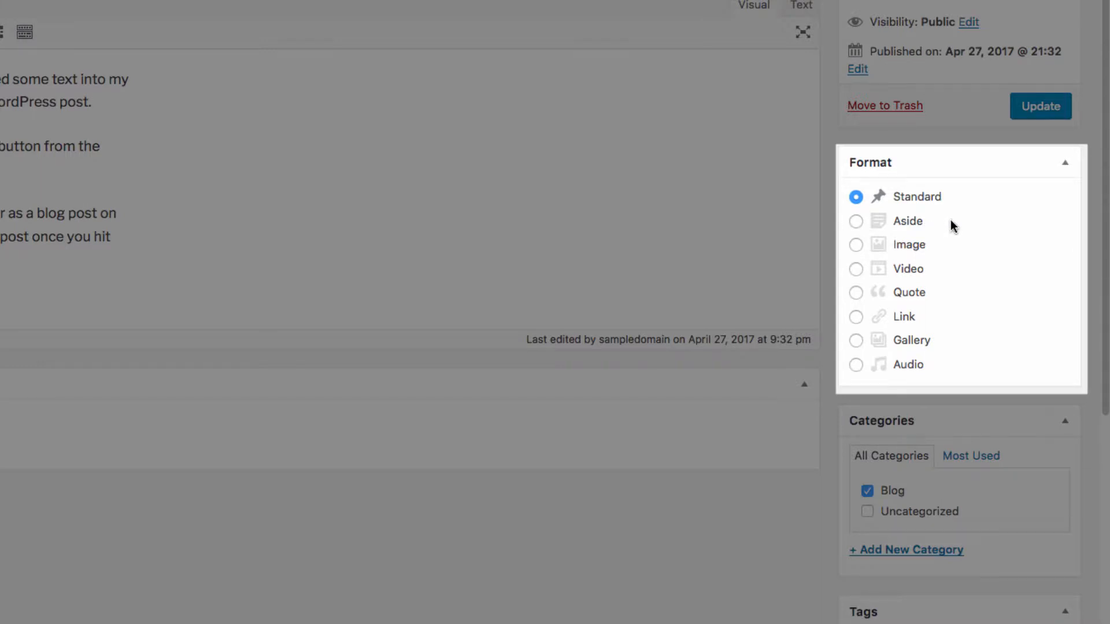
{"action": "mouse_move", "coordinate": [867, 248]}
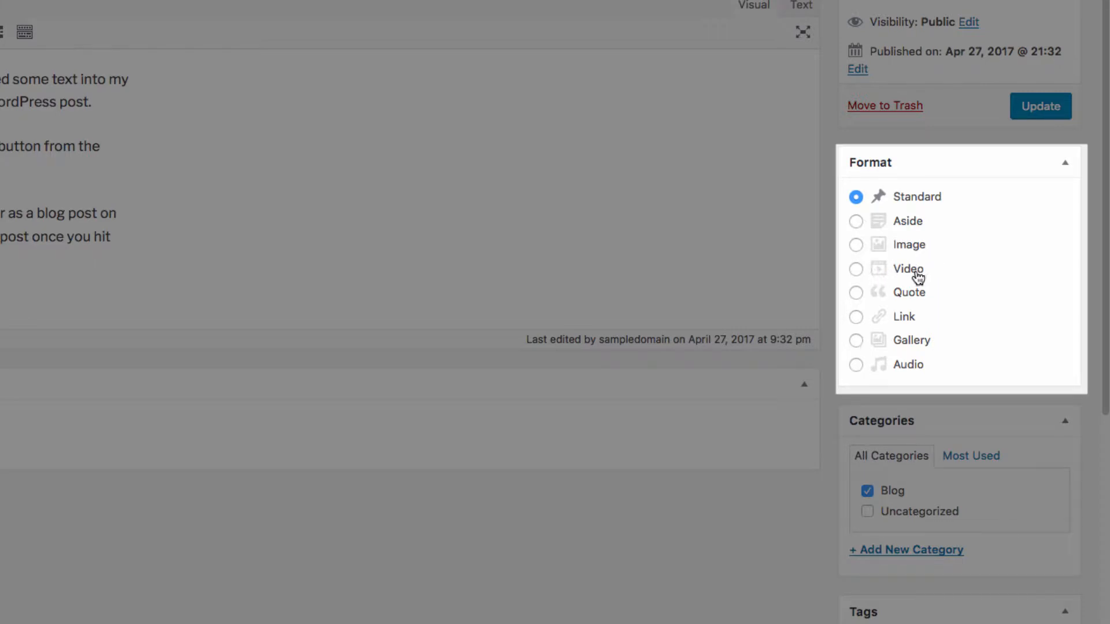
{"action": "mouse_move", "coordinate": [892, 301]}
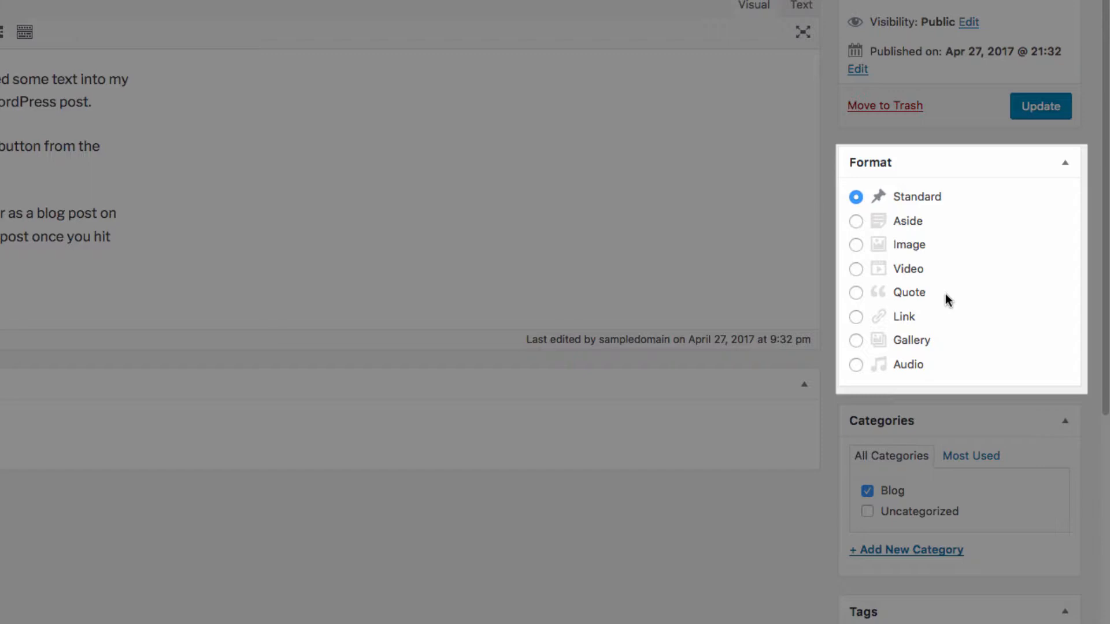
{"action": "mouse_move", "coordinate": [862, 326]}
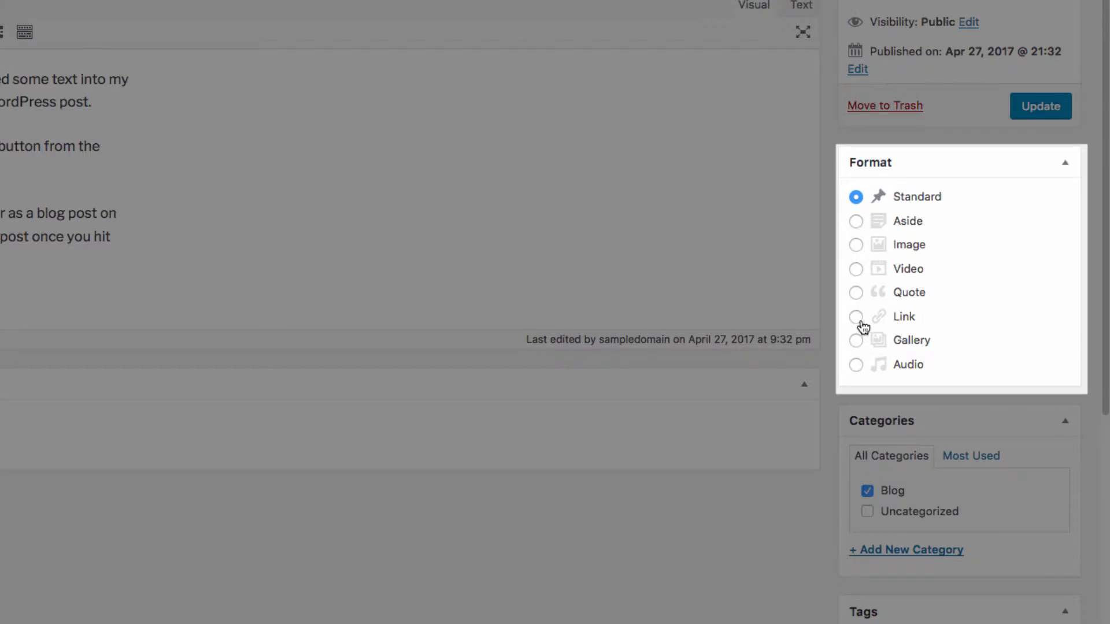
{"action": "mouse_move", "coordinate": [959, 324]}
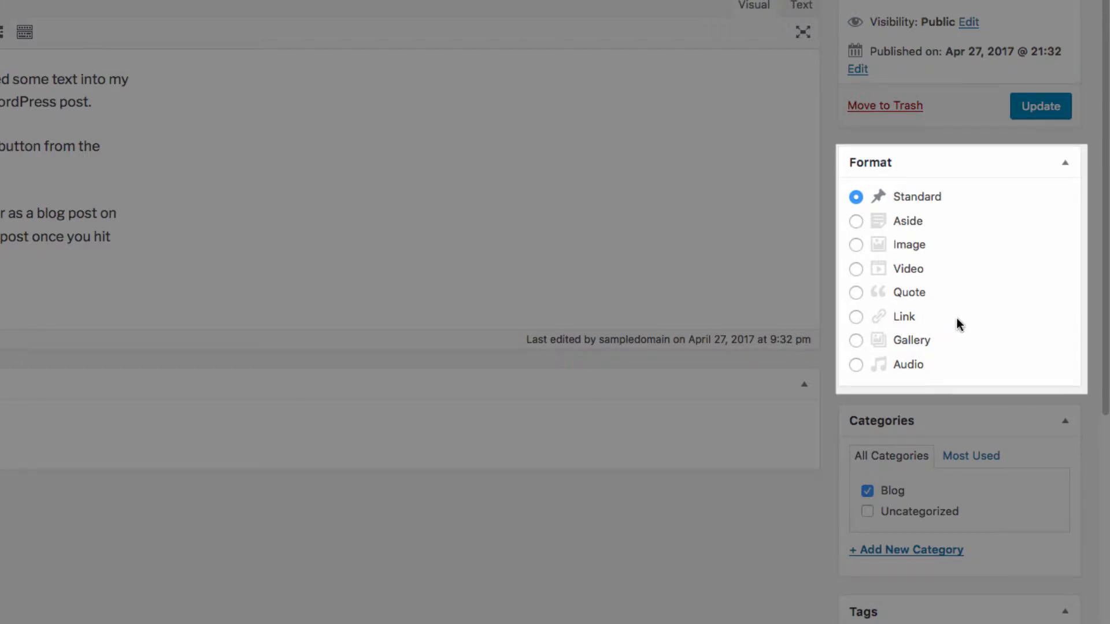
{"action": "mouse_move", "coordinate": [899, 347]}
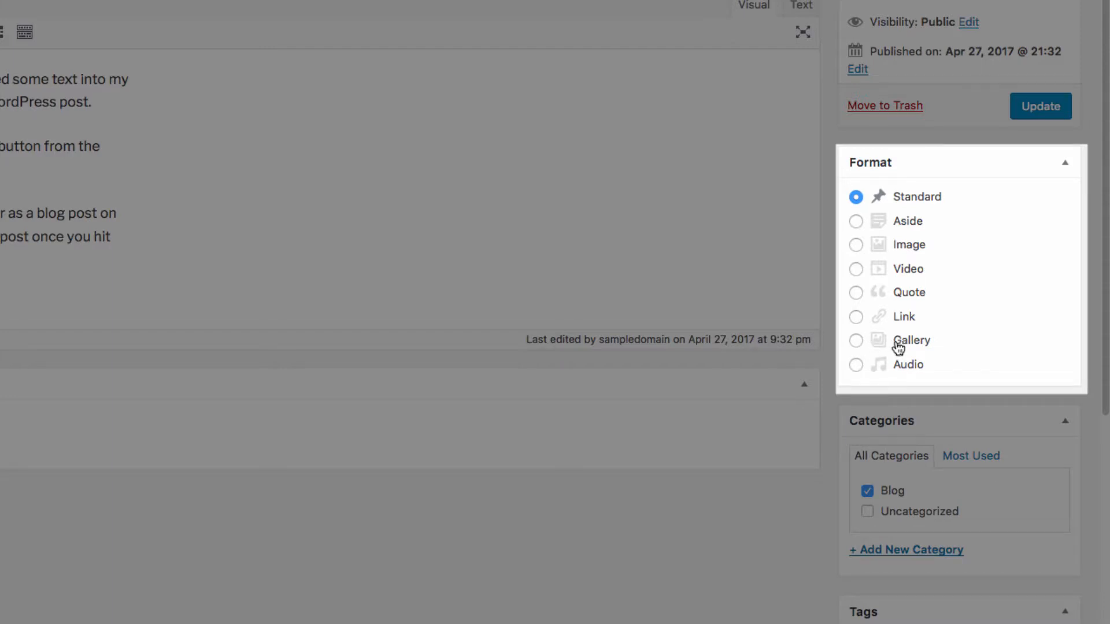
{"action": "mouse_move", "coordinate": [853, 372]}
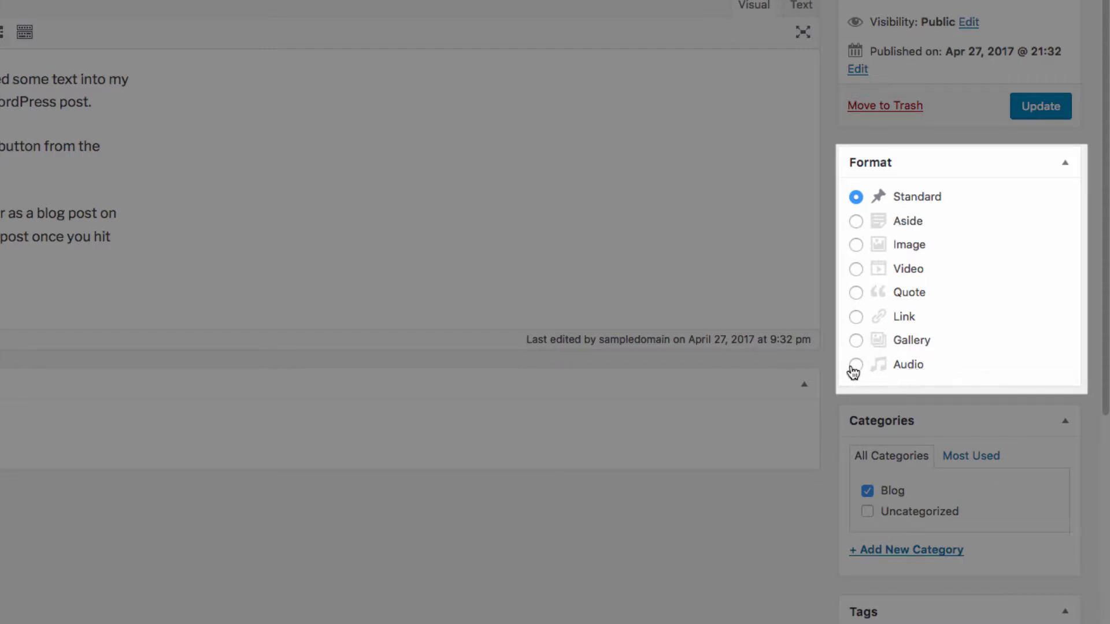
{"action": "mouse_move", "coordinate": [982, 353]}
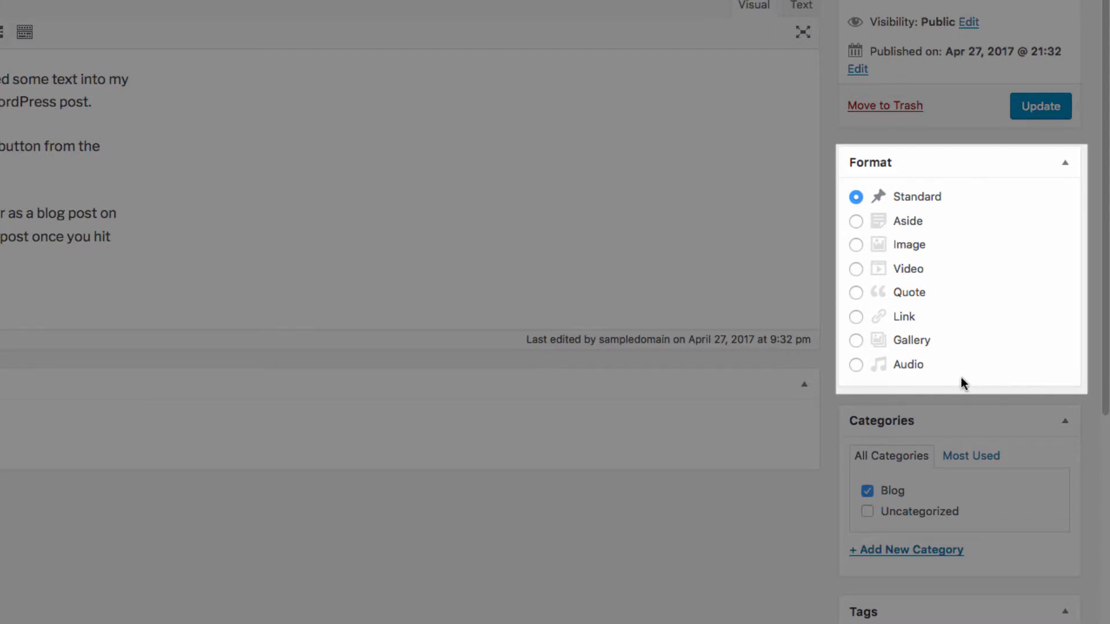
{"action": "mouse_move", "coordinate": [980, 250]}
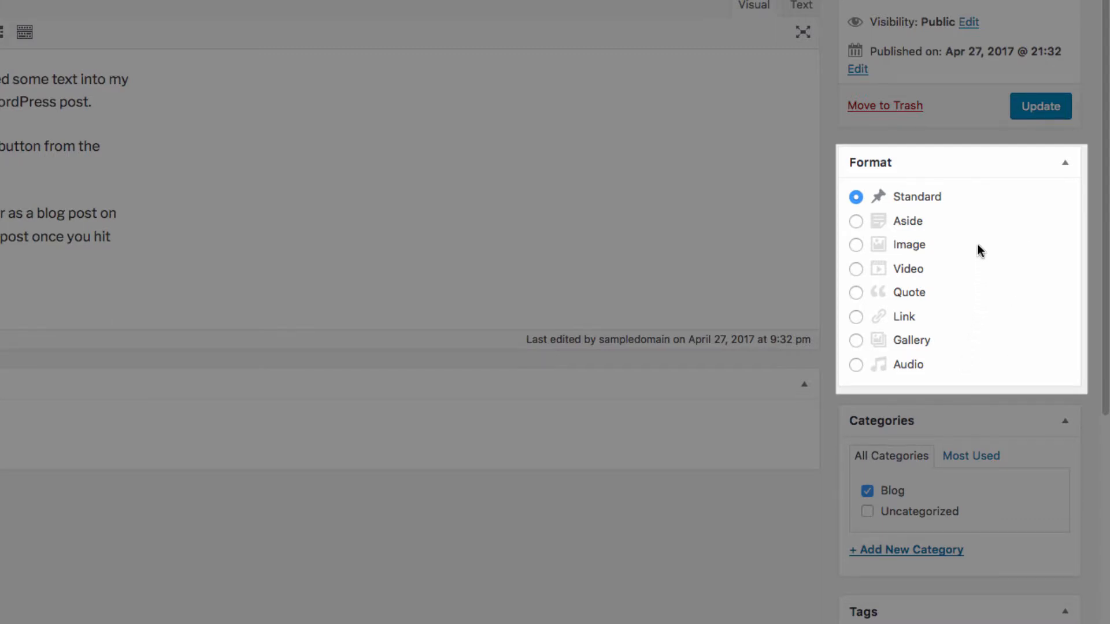
{"action": "mouse_move", "coordinate": [977, 387]}
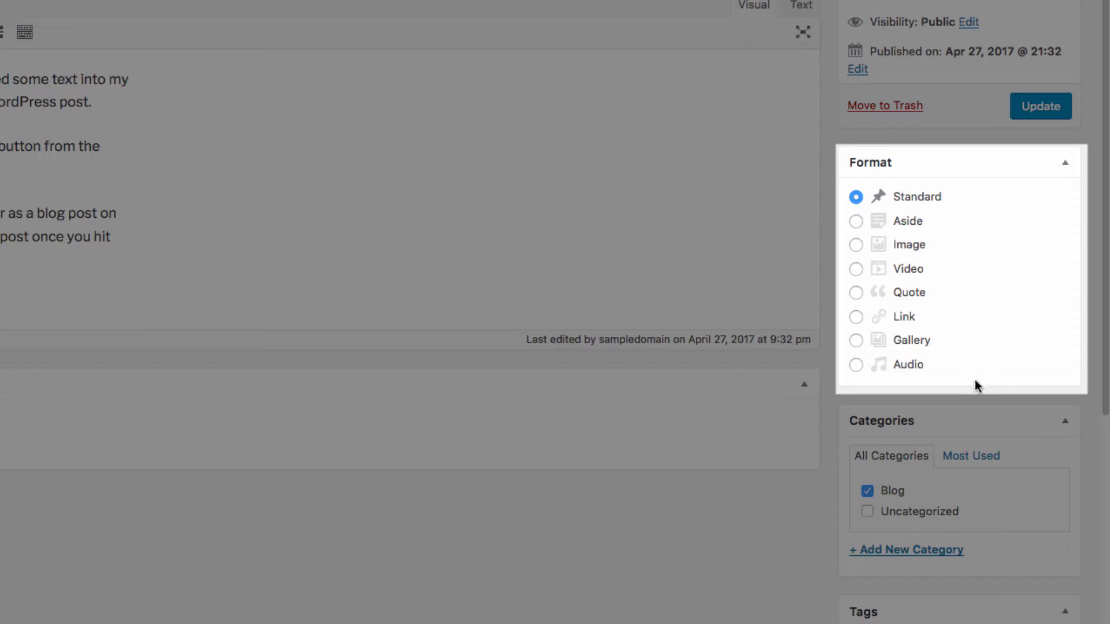
{"action": "mouse_move", "coordinate": [973, 195]}
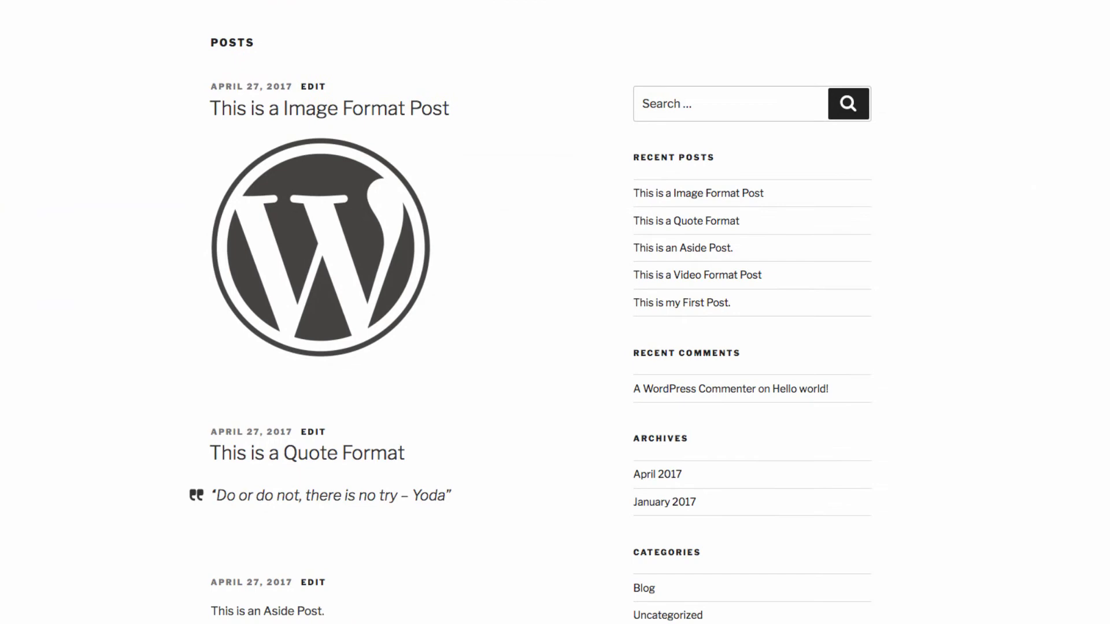
{"action": "scroll", "scroll_direction": "down", "scroll_amount": 3}
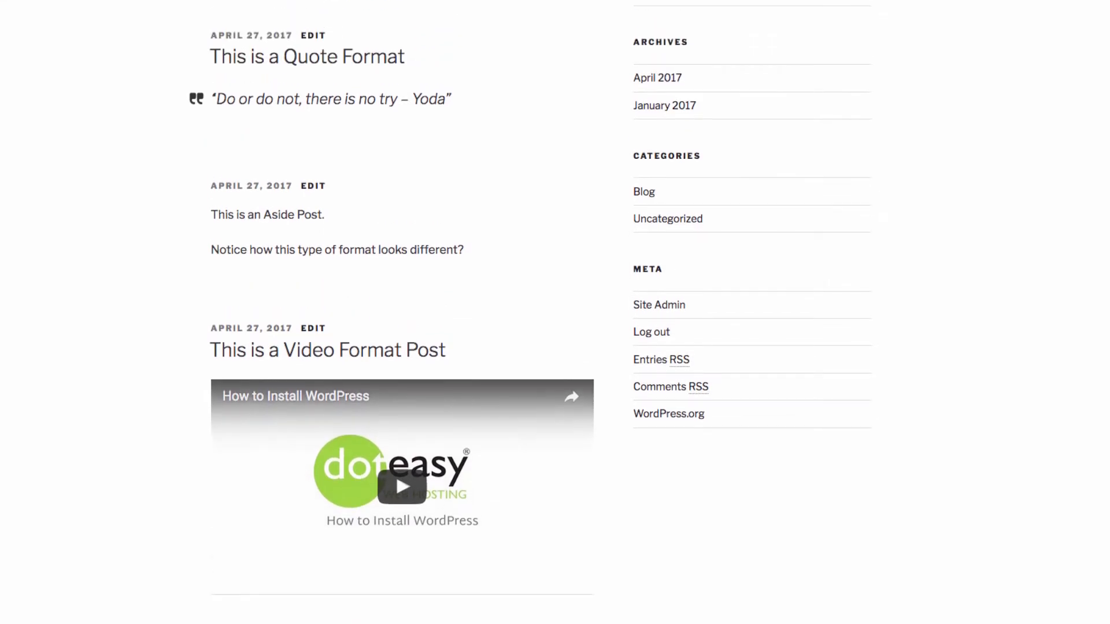
{"action": "scroll", "scroll_direction": "up", "scroll_amount": 3}
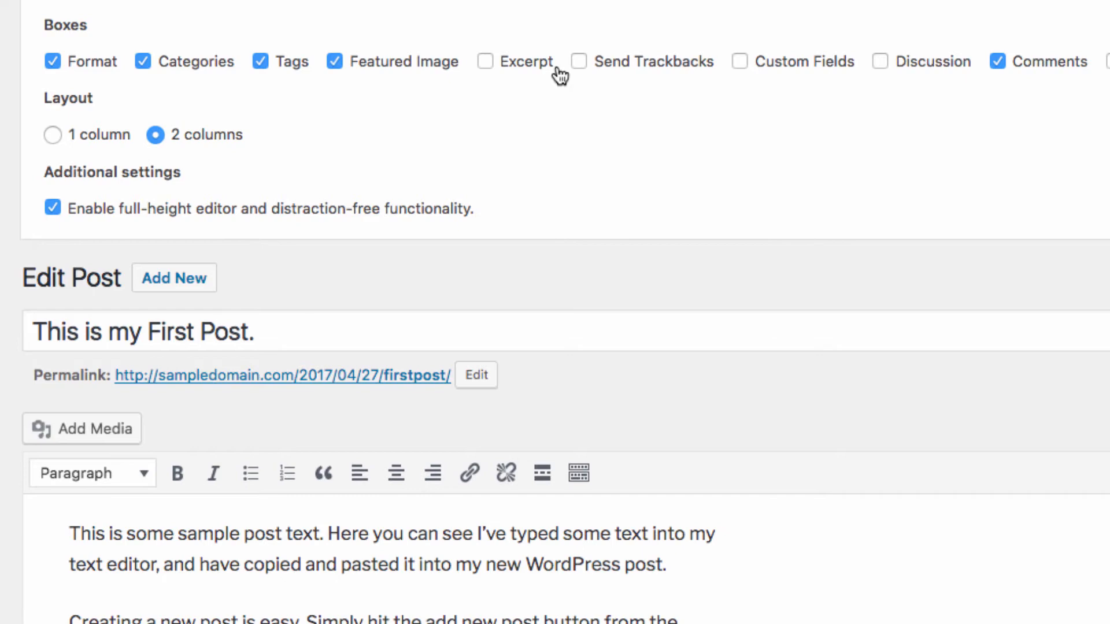
Uncheck the Format box in Screen Options, then check it again.
{"action": "left_click", "coordinate": [52, 61]}
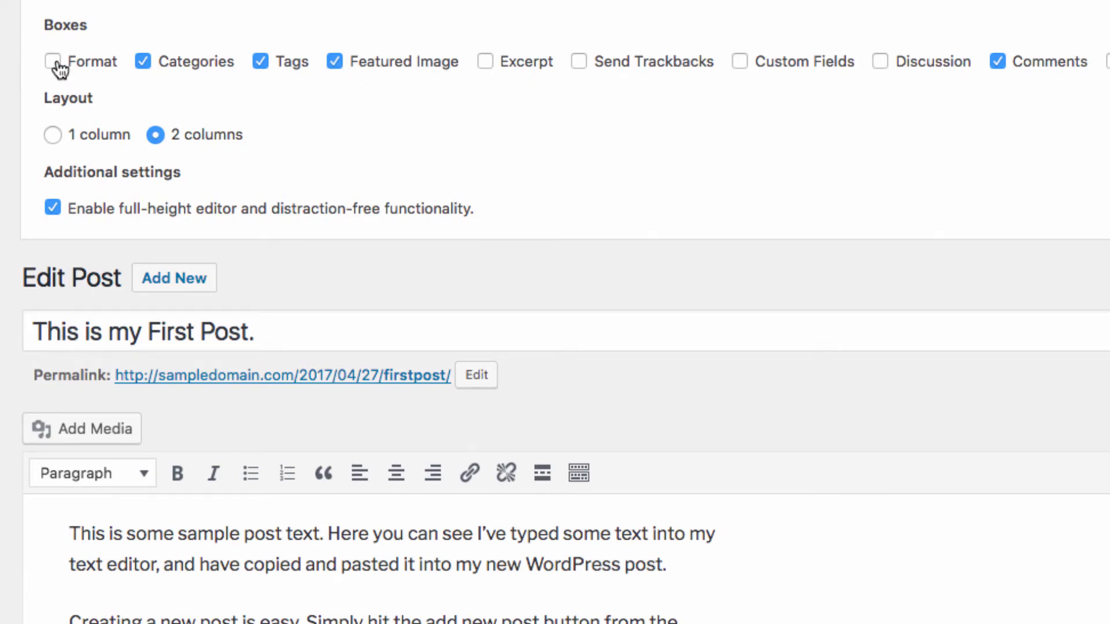
{"action": "left_click", "coordinate": [53, 61]}
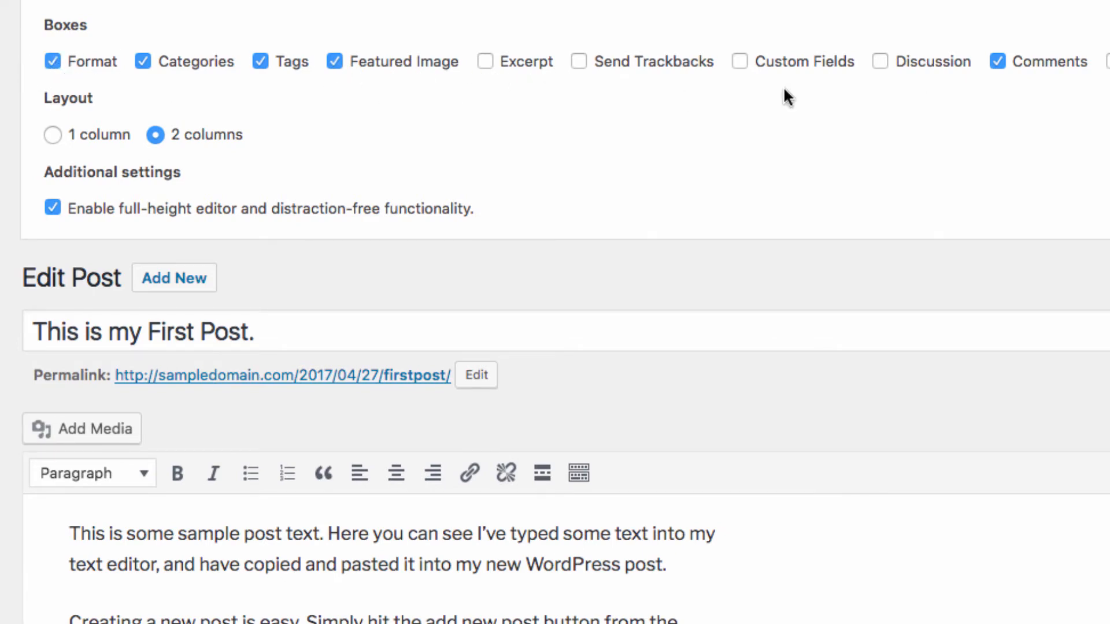